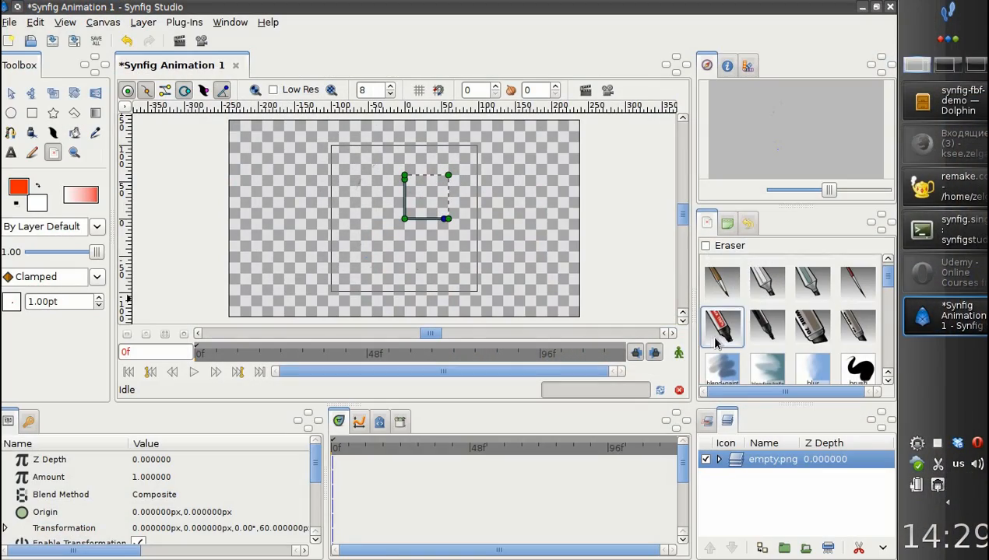
# Sketch the running stick figure's body and limbs with orange brush strokes on frame 0.
pyautogui.click(719, 327)
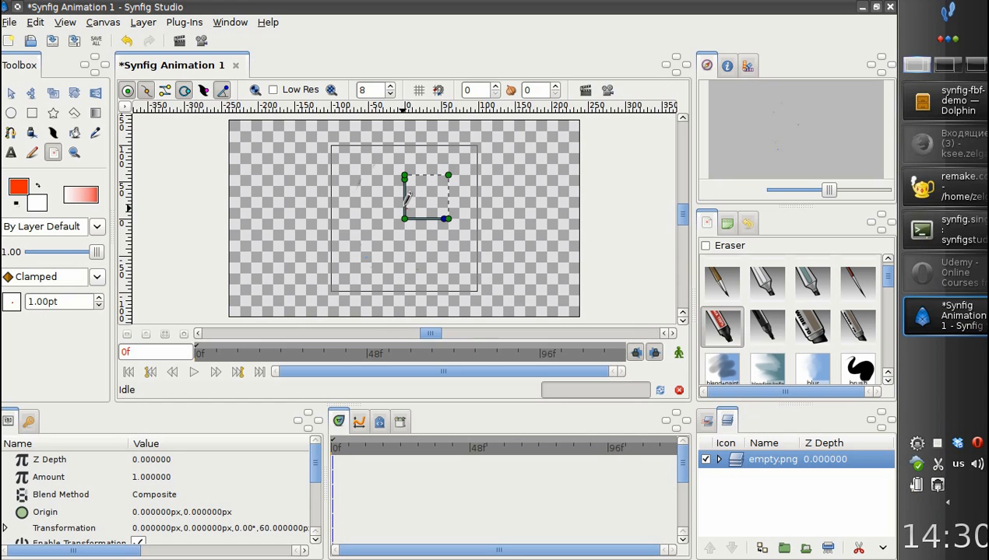
pyautogui.moveTo(405, 210); pyautogui.dragTo(397, 236)
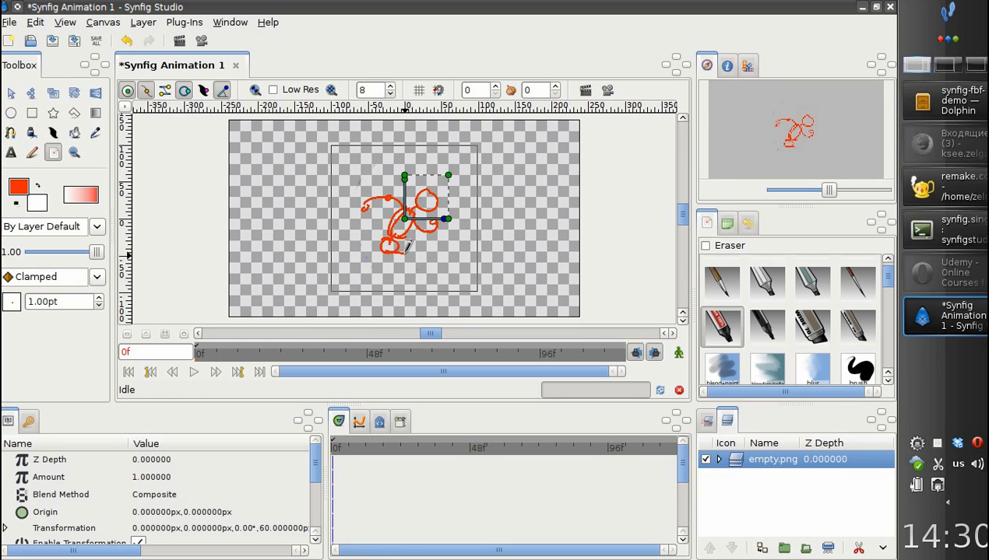
pyautogui.moveTo(385, 249); pyautogui.dragTo(424, 277)
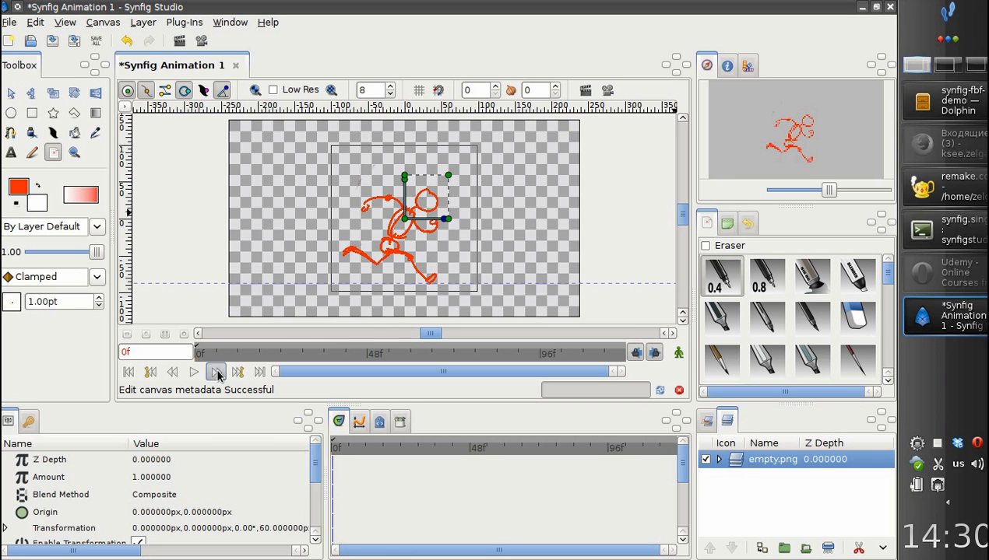
# Make a new frame at frame 2 for the next pose, then continue sketching on frame 4.
pyautogui.click(215, 372)
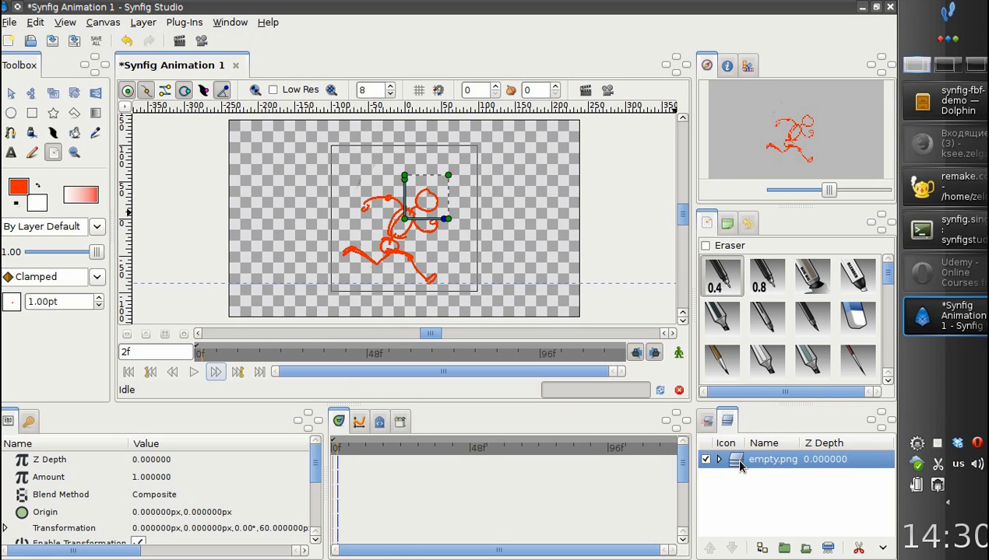
pyautogui.rightClick(772, 459)
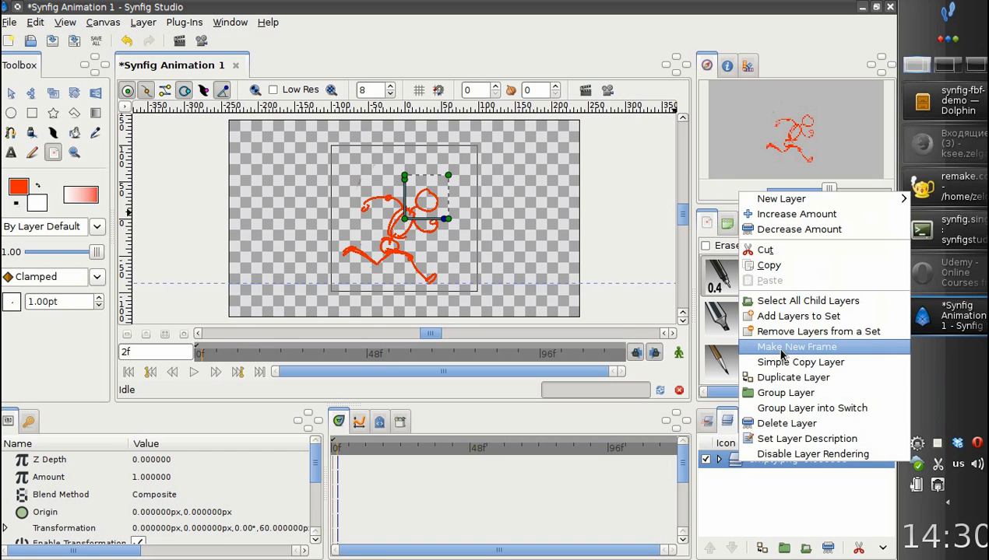
pyautogui.click(797, 346)
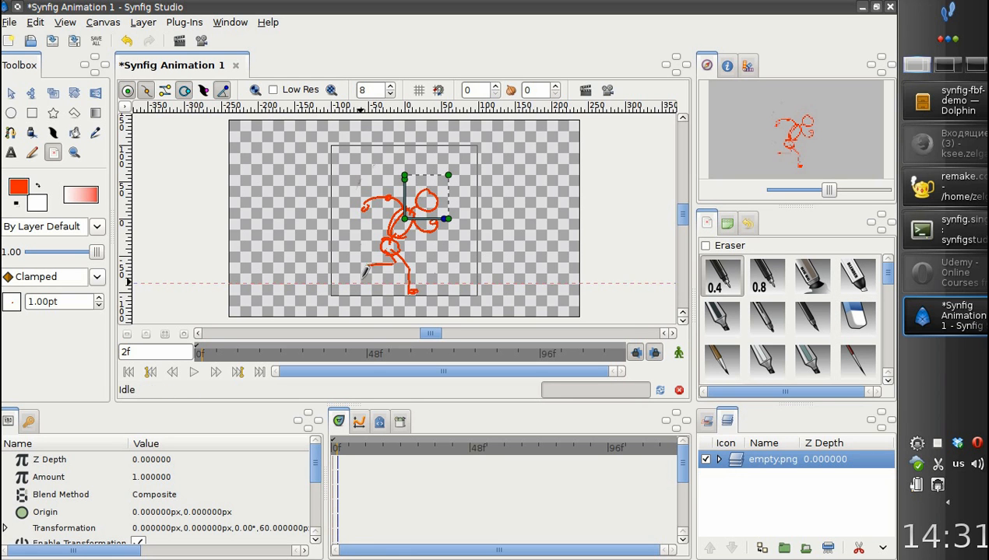
pyautogui.click(857, 319)
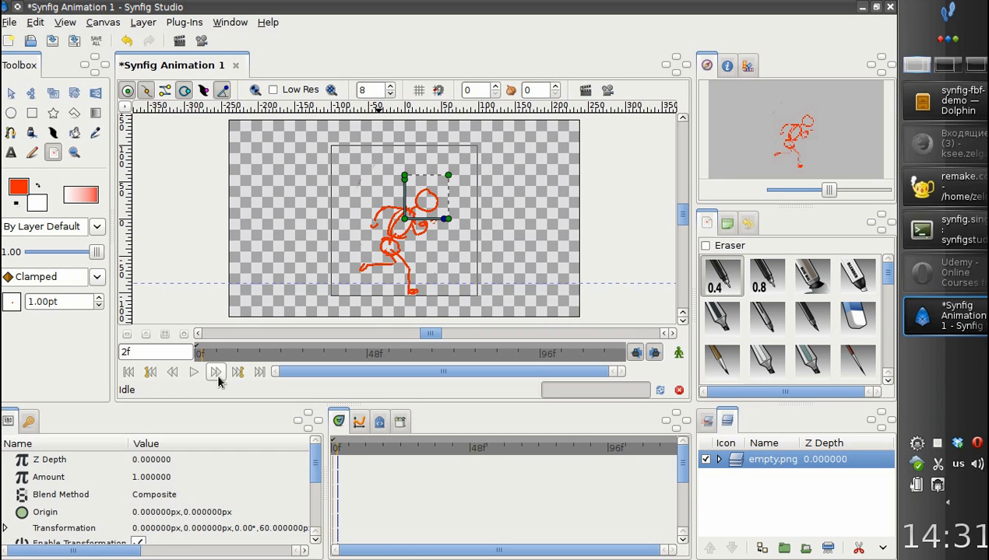
pyautogui.click(215, 371)
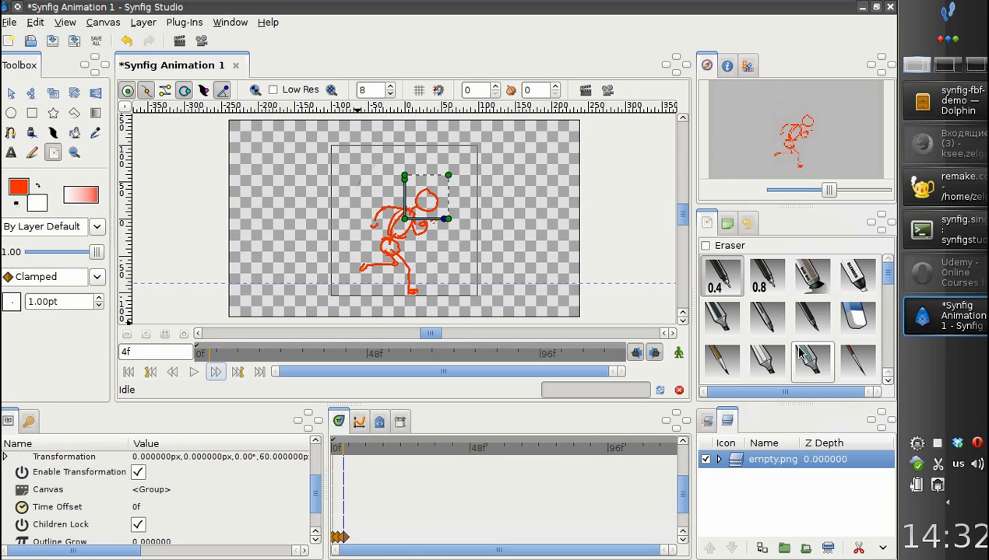
pyautogui.click(856, 320)
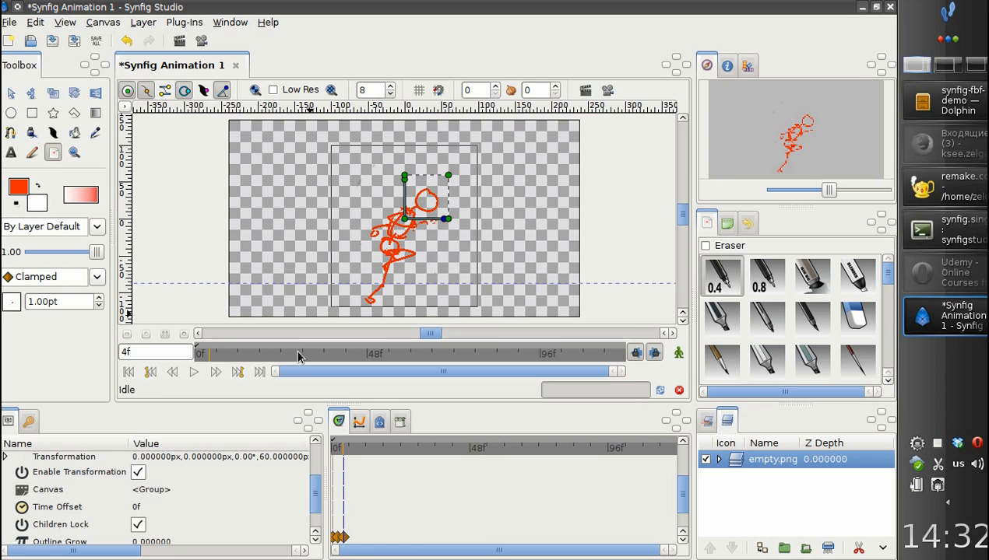
# Make new frames and draw running poses on frames 6, 8 and 10.
pyautogui.rightClick(794, 459)
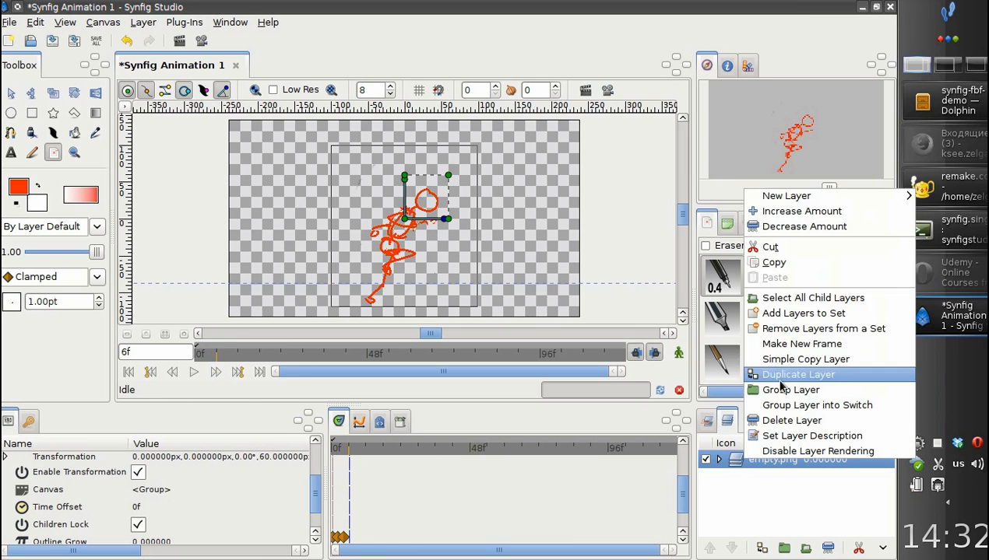
pyautogui.click(797, 373)
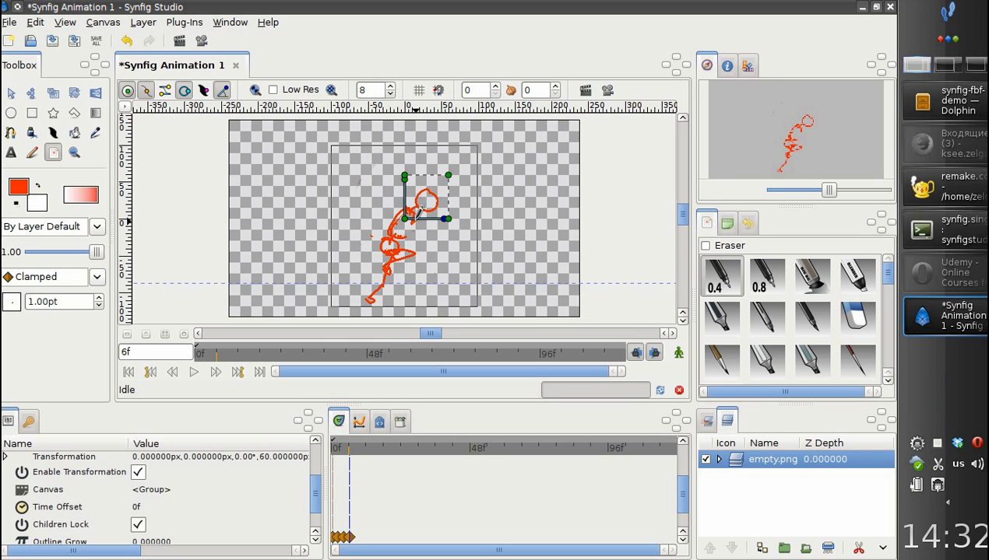
pyautogui.click(857, 317)
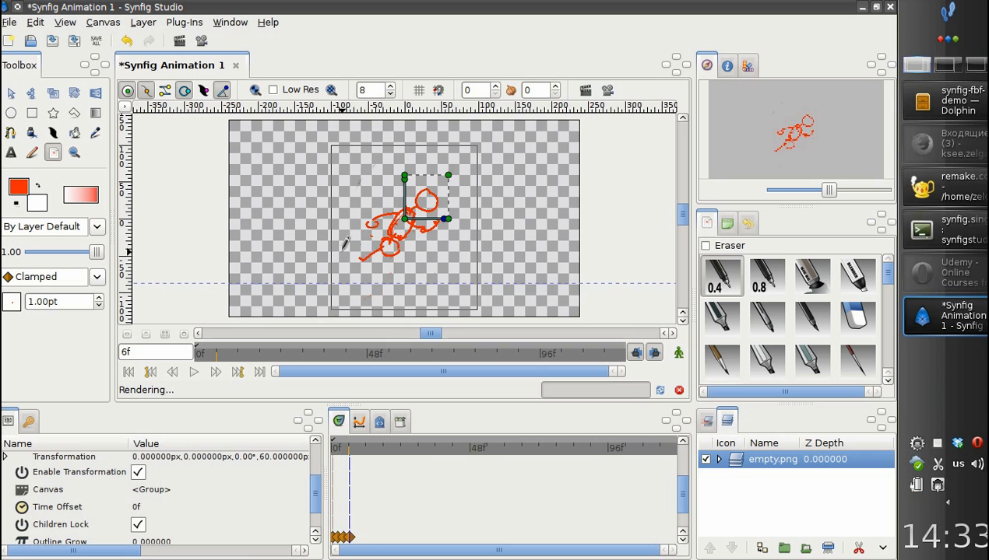
pyautogui.click(215, 372)
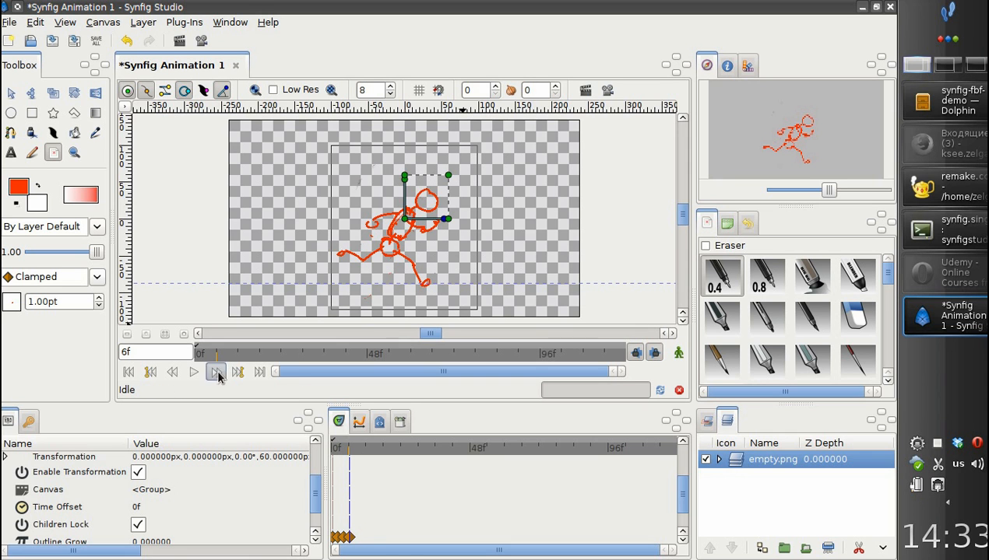
pyautogui.click(214, 372)
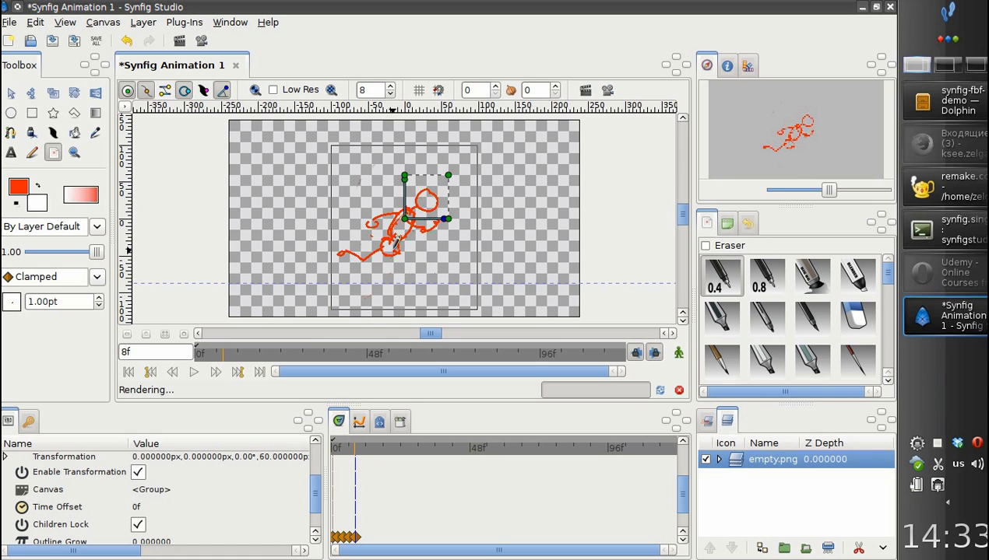
pyautogui.click(856, 320)
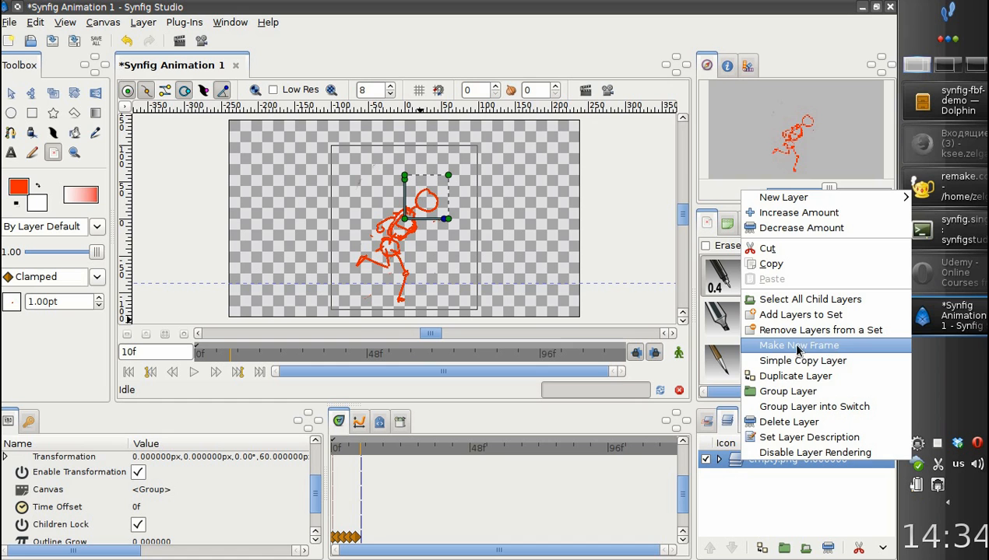
pyautogui.click(797, 346)
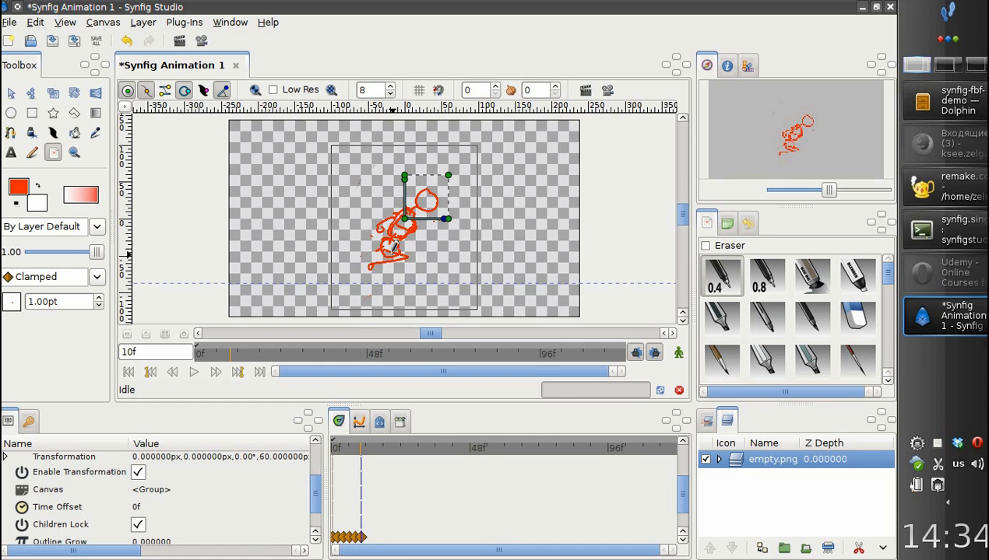
pyautogui.click(856, 319)
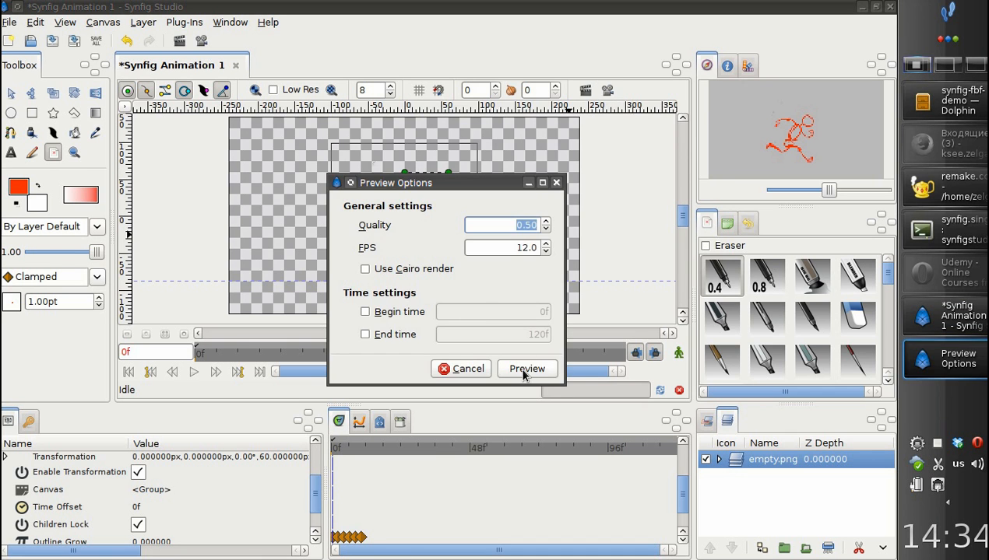
# Render the preview, play and rewind the run animation, then close the preview window.
pyautogui.click(527, 367)
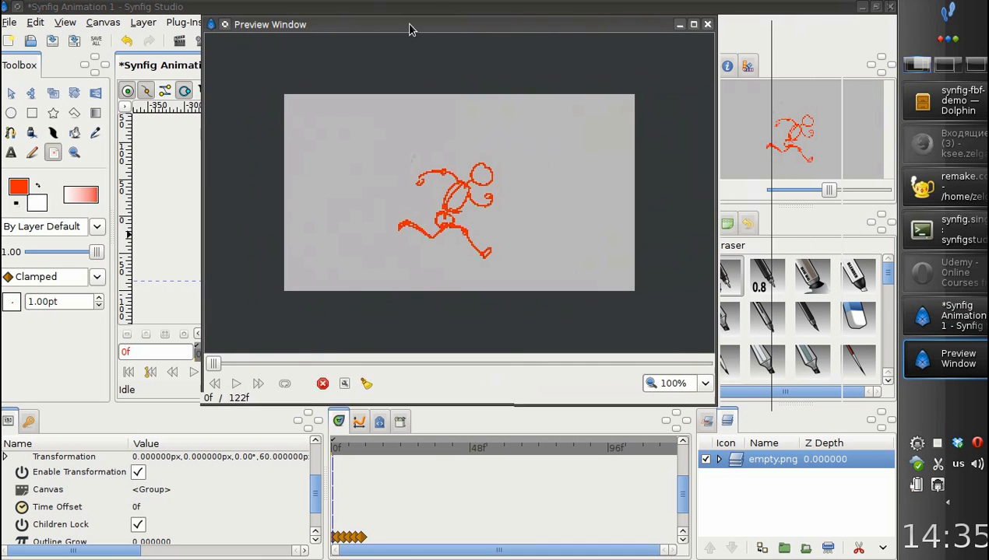
pyautogui.click(236, 383)
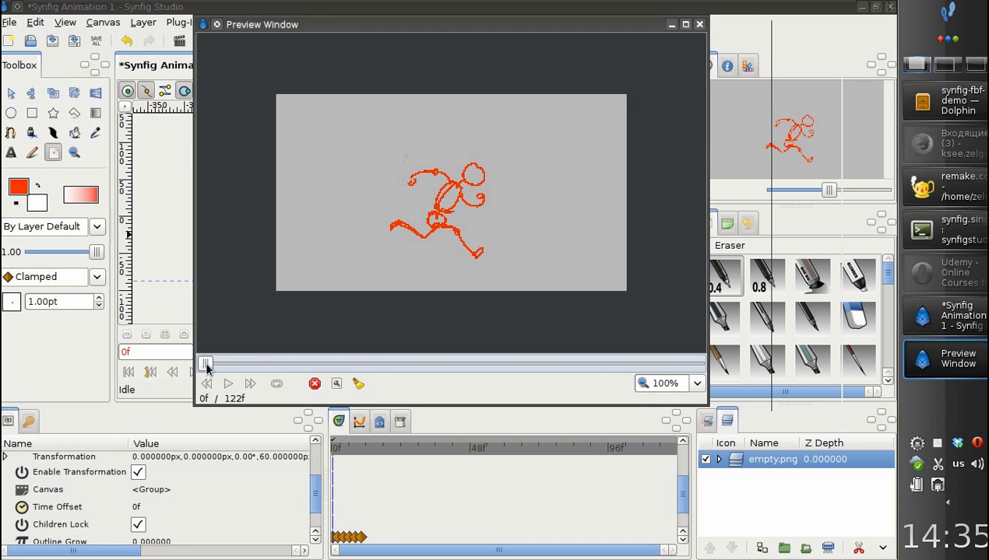
pyautogui.moveTo(205, 364); pyautogui.dragTo(229, 364)
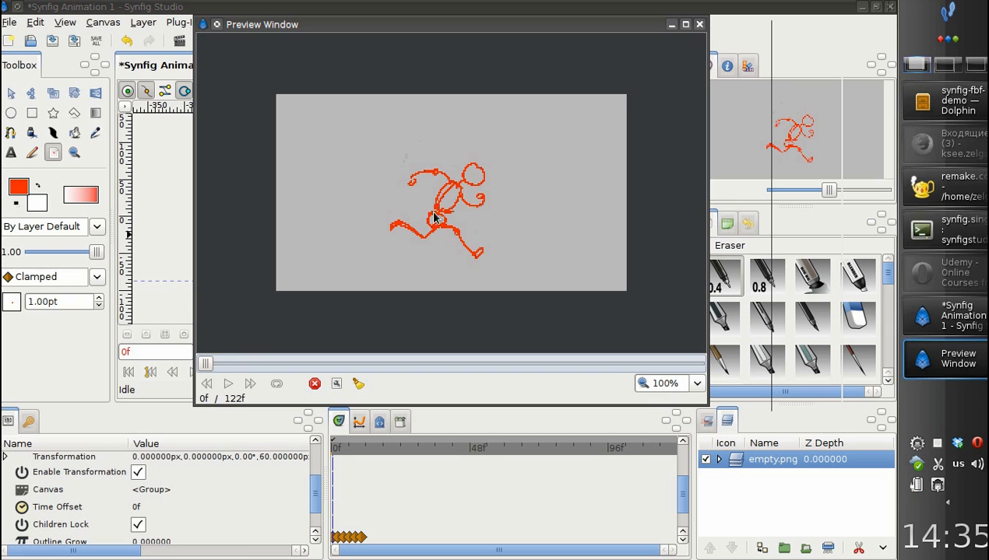
pyautogui.moveTo(439, 221)
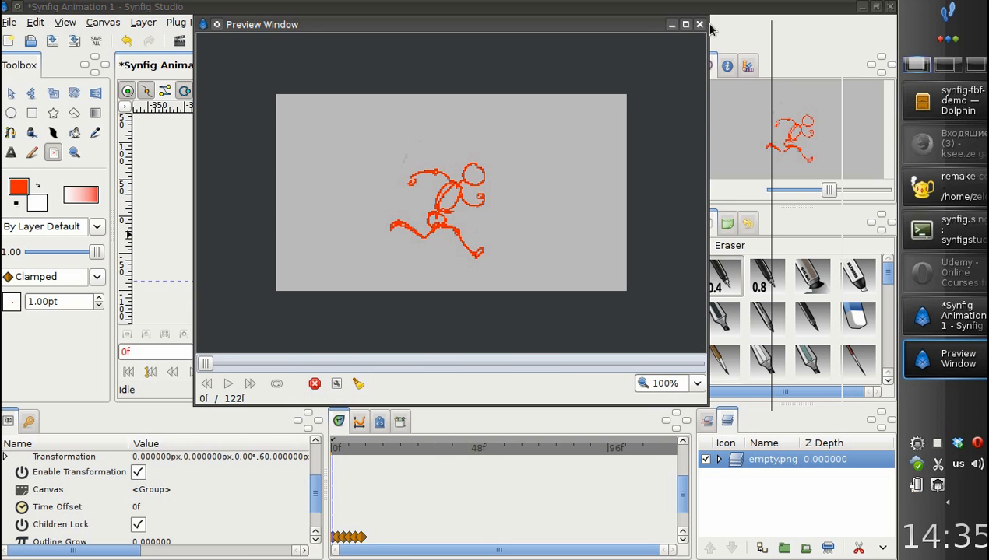
pyautogui.click(698, 25)
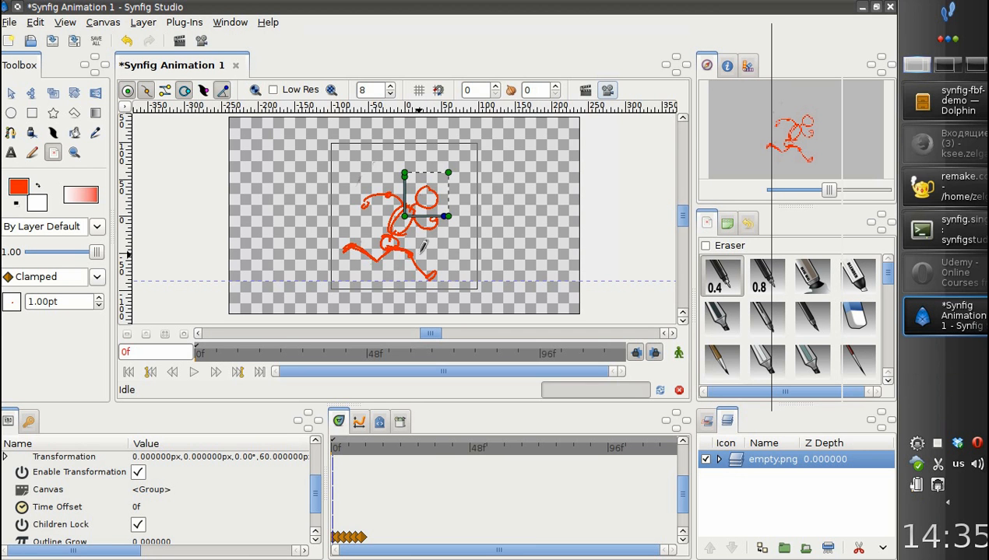
pyautogui.moveTo(428, 429)
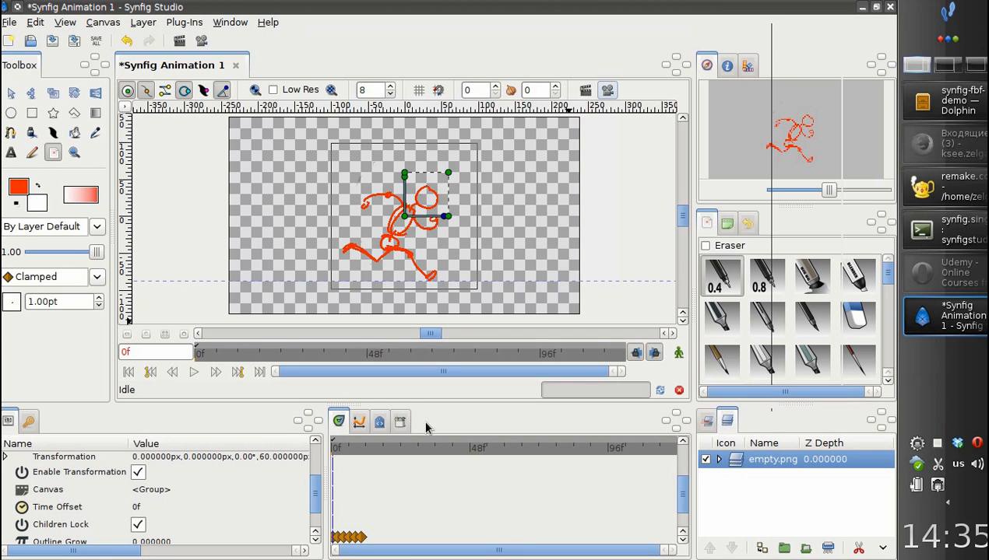
# Select the Transform tool and turn on animation mode on frame 0.
pyautogui.click(12, 92)
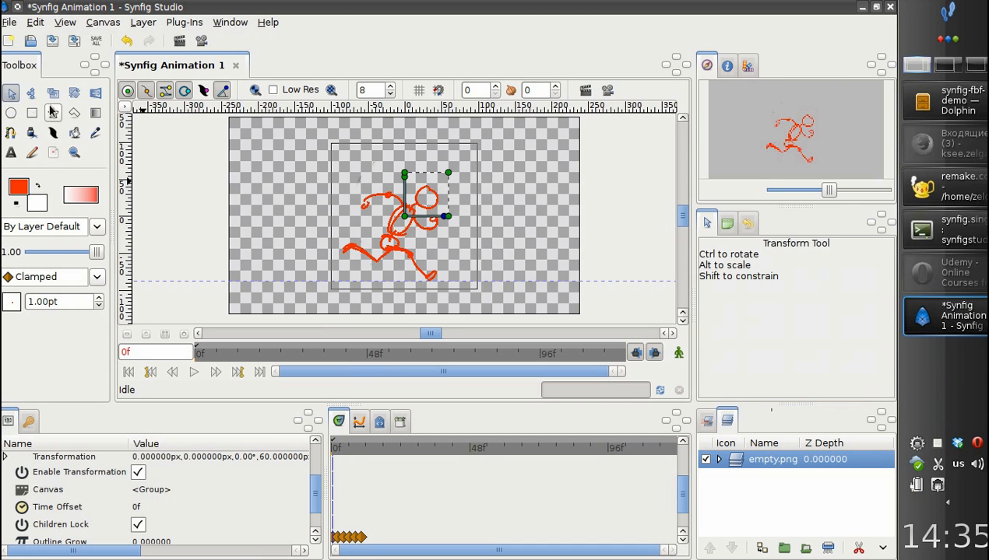
pyautogui.click(679, 352)
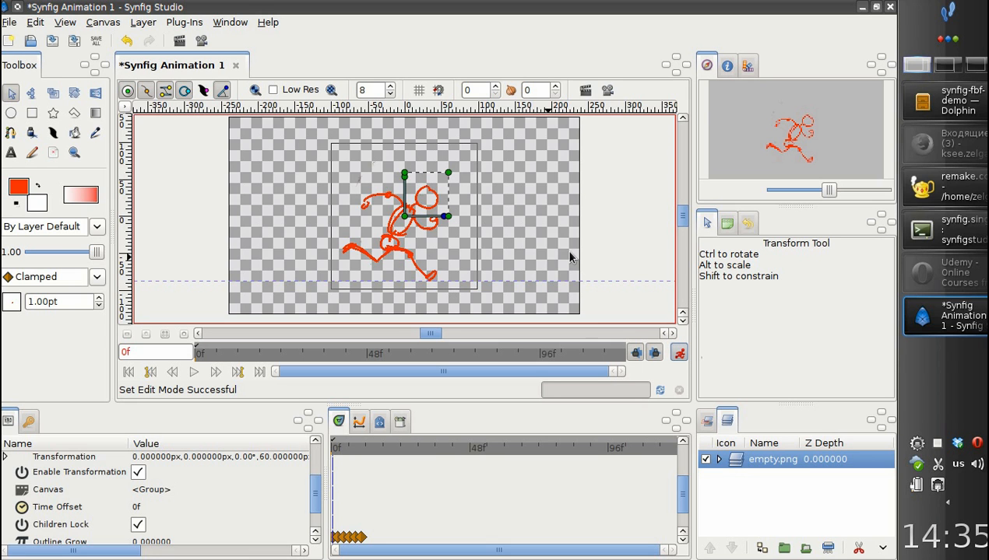
pyautogui.moveTo(335, 457)
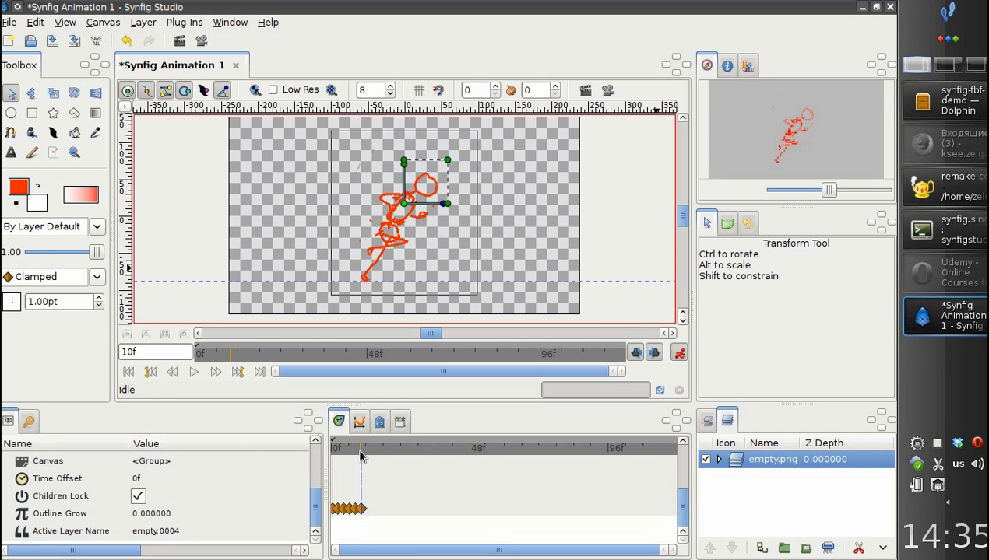
# Jump to frame 12, preview the run cycle twice and close the preview window.
pyautogui.click(361, 450)
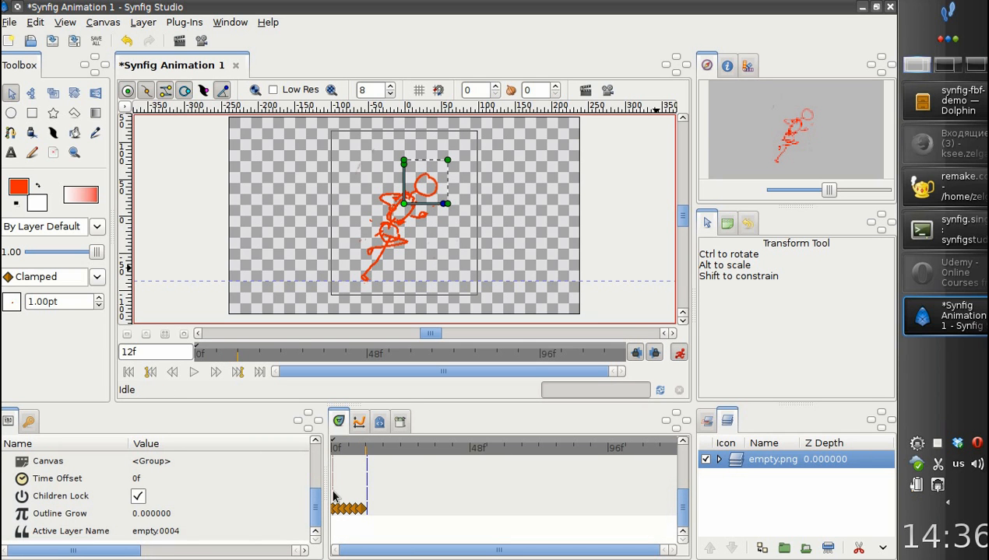
pyautogui.rightClick(350, 509)
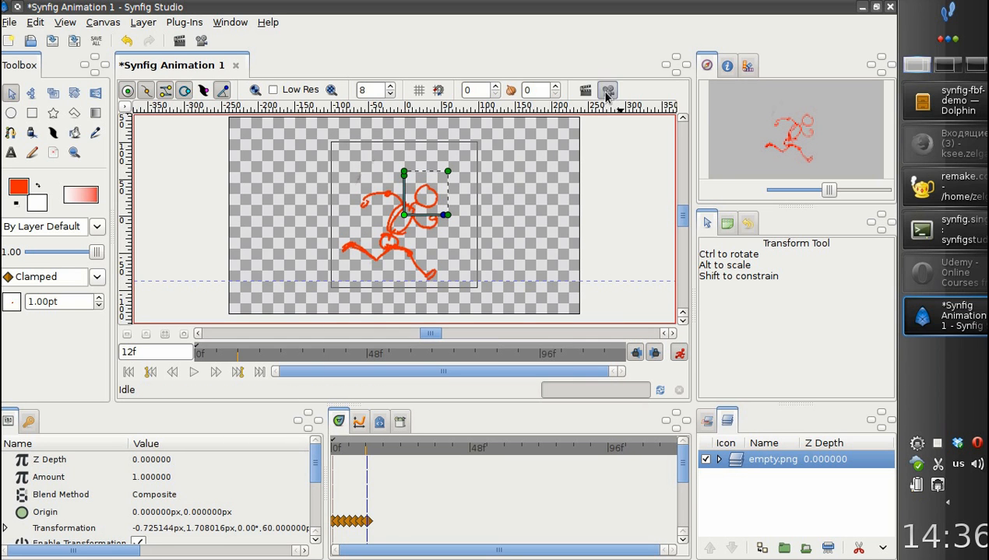
pyautogui.click(607, 90)
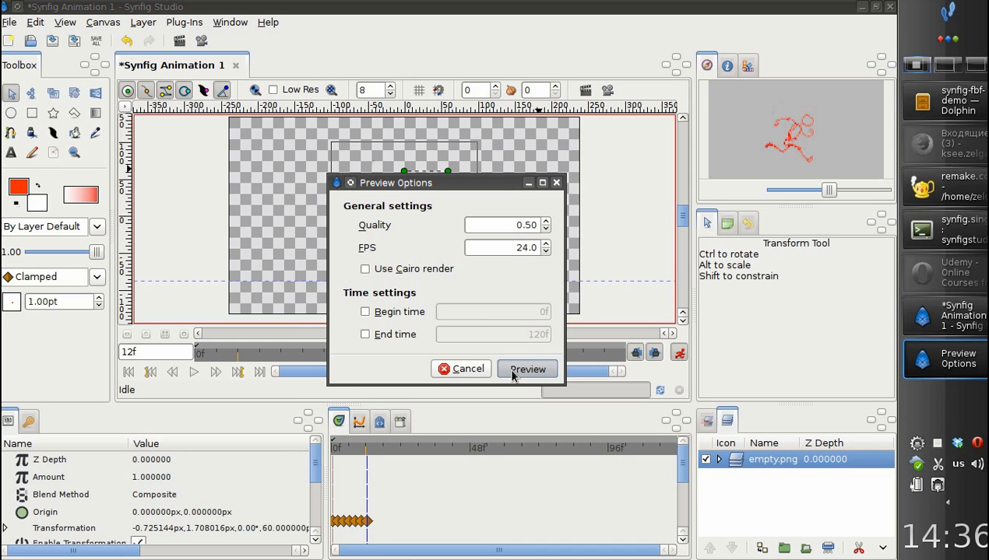
pyautogui.click(526, 369)
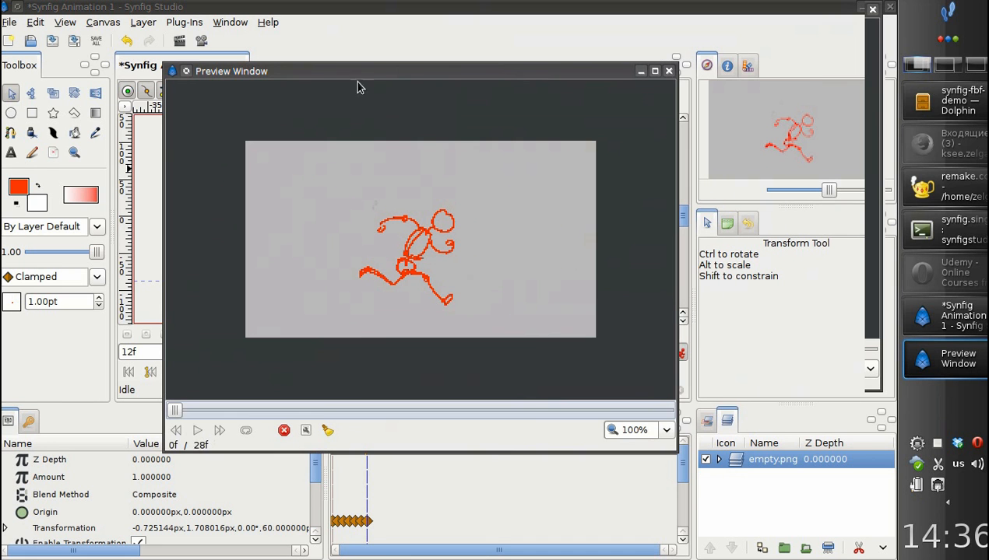
pyautogui.click(197, 429)
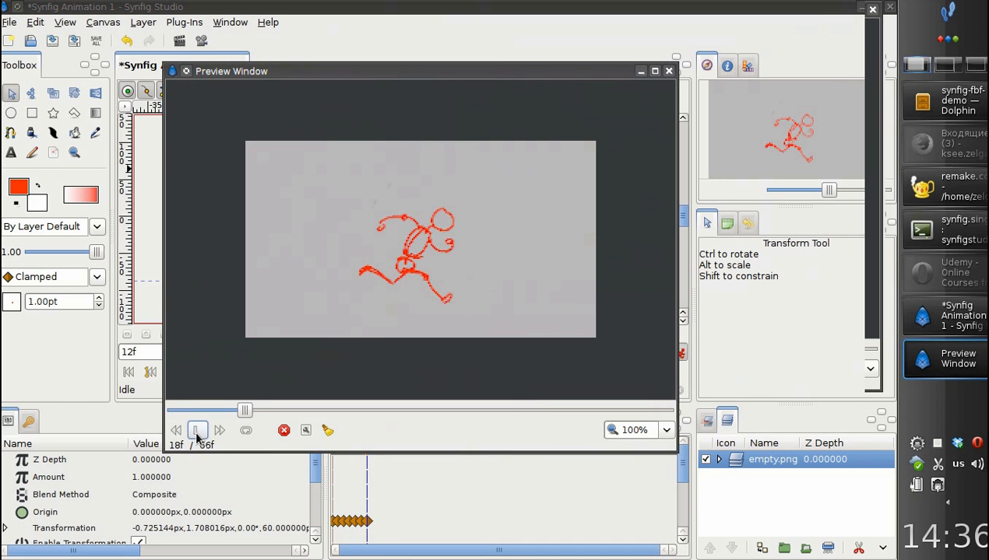
pyautogui.click(197, 429)
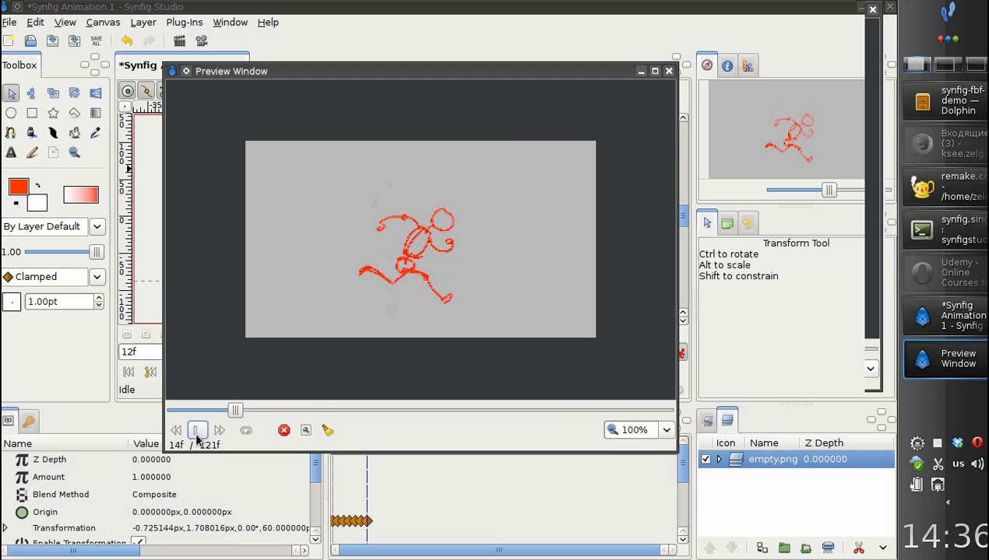
pyautogui.click(666, 72)
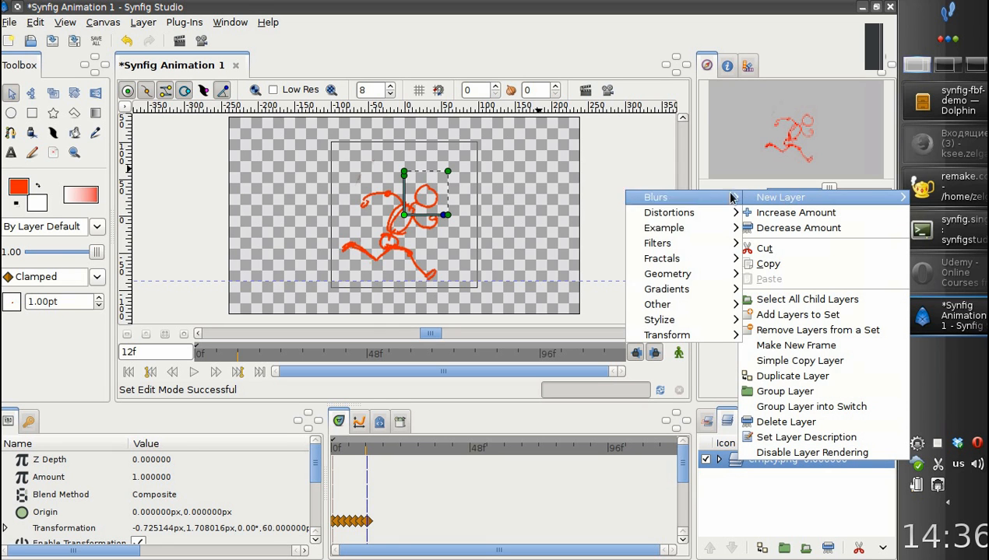
pyautogui.moveTo(666, 288)
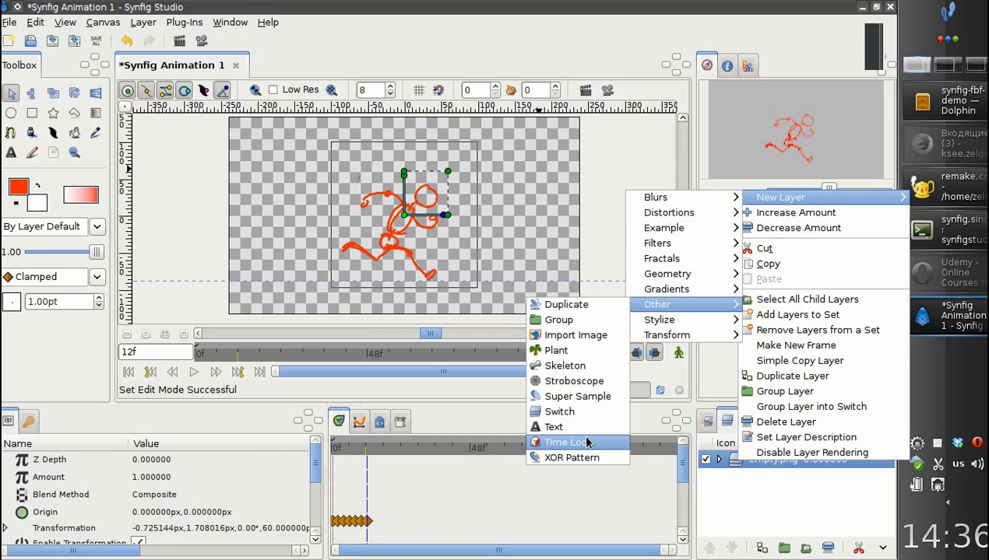
# Add a Time Loop layer and group it together with the figure layer.
pyautogui.click(566, 442)
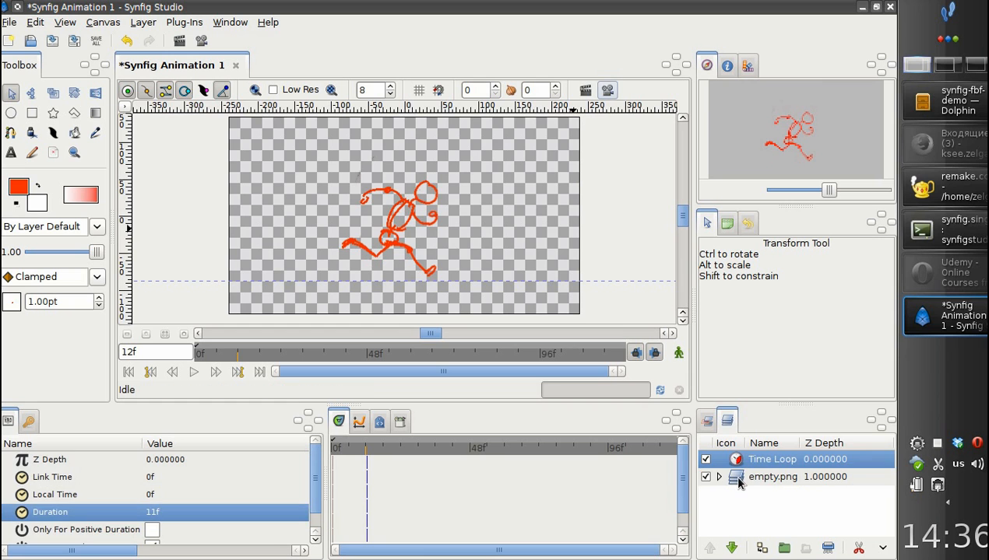
pyautogui.click(772, 477)
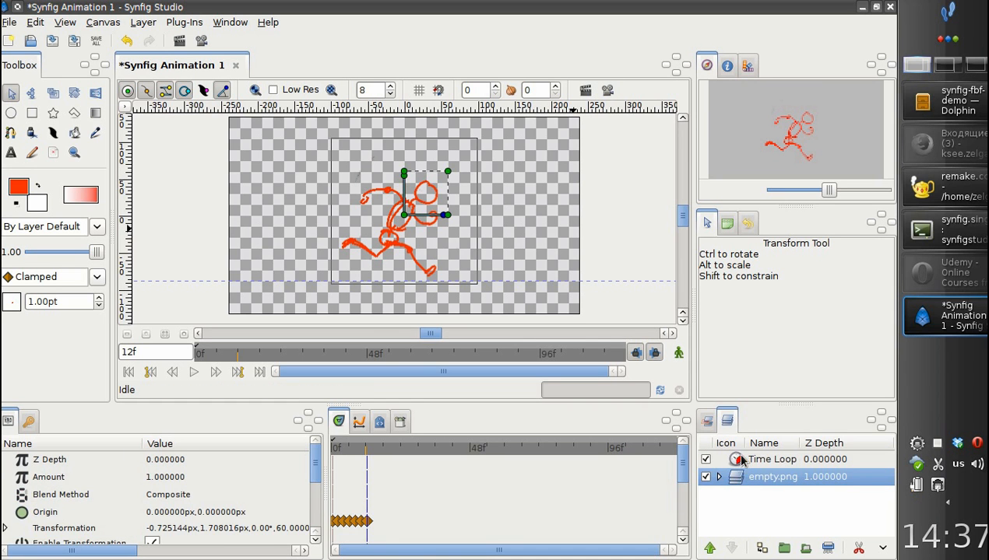
pyautogui.click(770, 458)
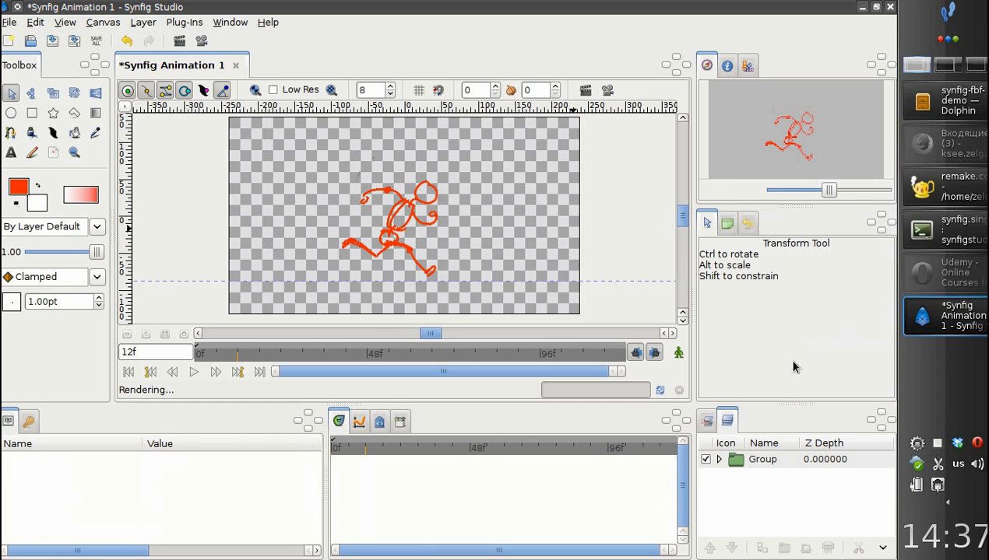
# Draw the sloped ground spline below the figure and remove an unwanted vertex.
pyautogui.click(763, 459)
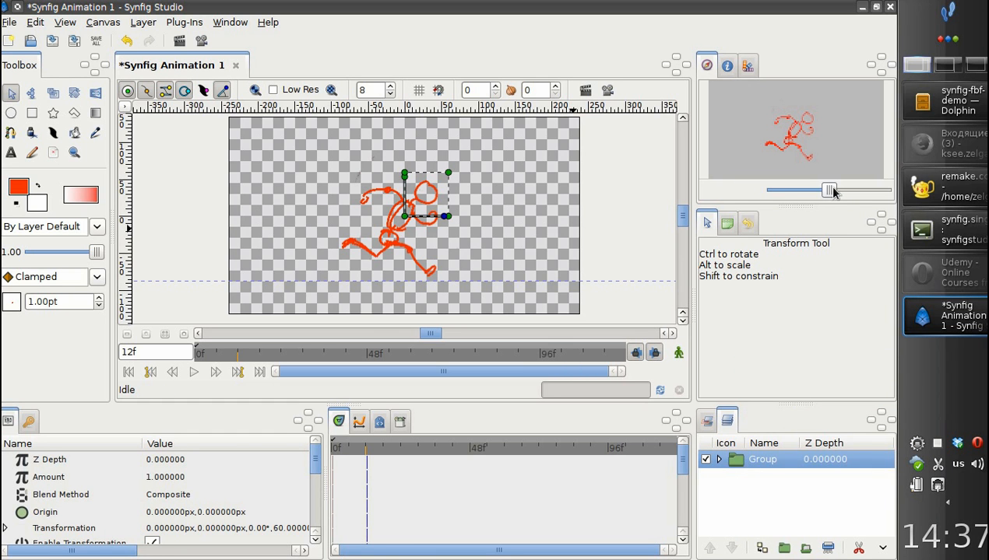
pyautogui.moveTo(848, 190); pyautogui.dragTo(825, 190)
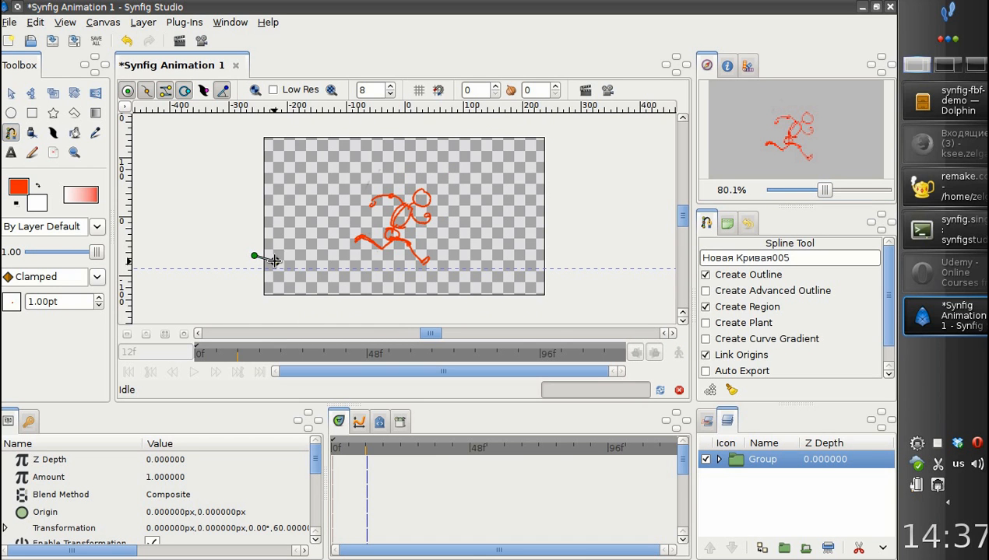
pyautogui.moveTo(255, 256); pyautogui.dragTo(544, 257)
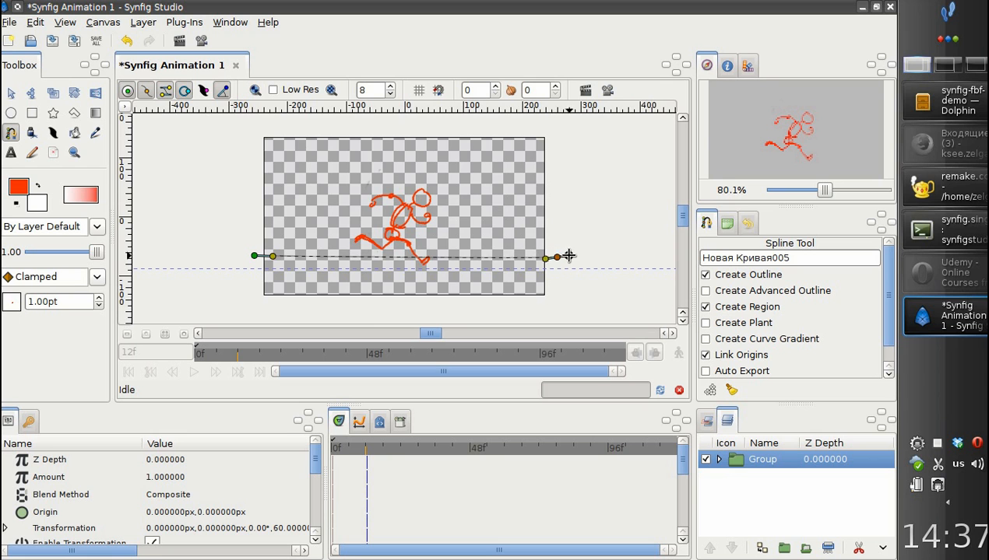
pyautogui.moveTo(569, 256); pyautogui.dragTo(499, 180)
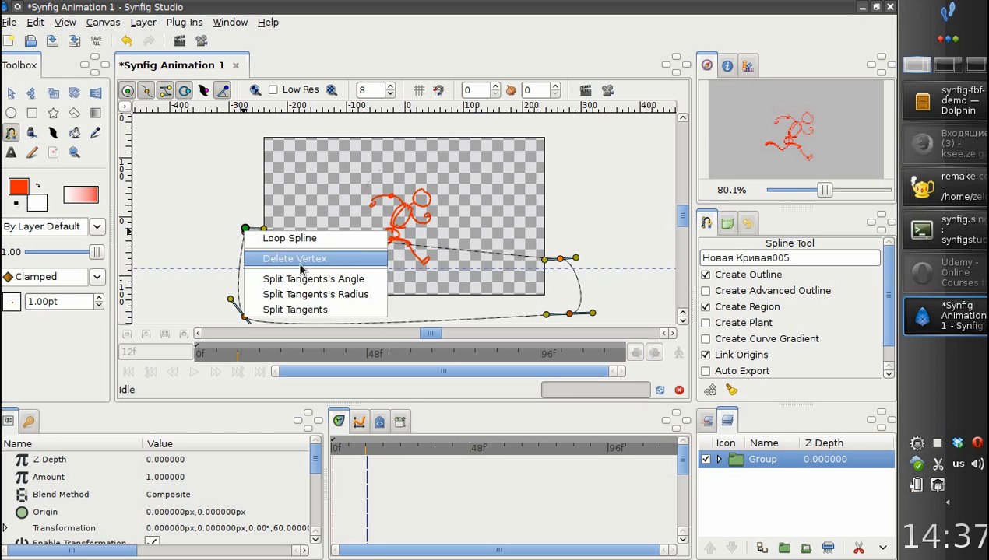
pyautogui.click(296, 259)
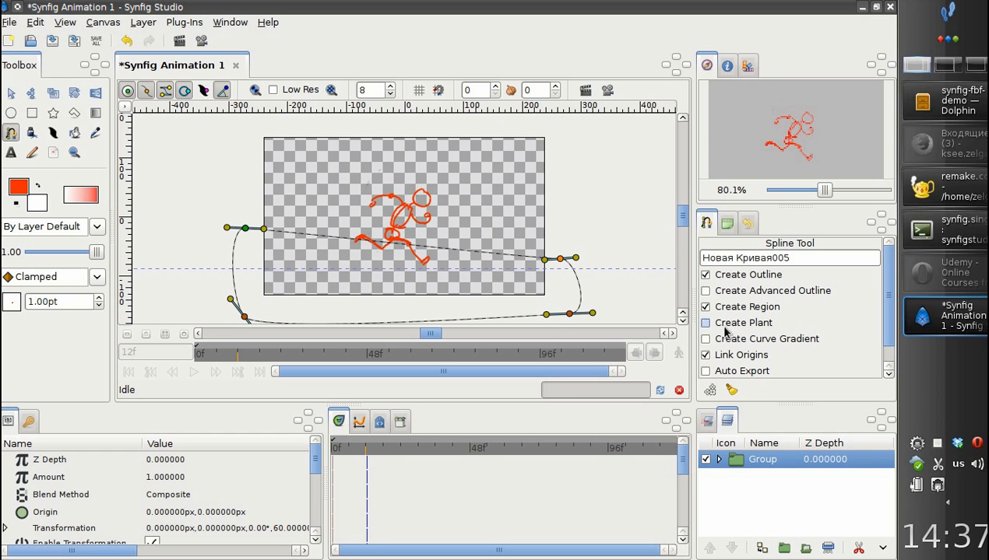
pyautogui.moveTo(710, 390)
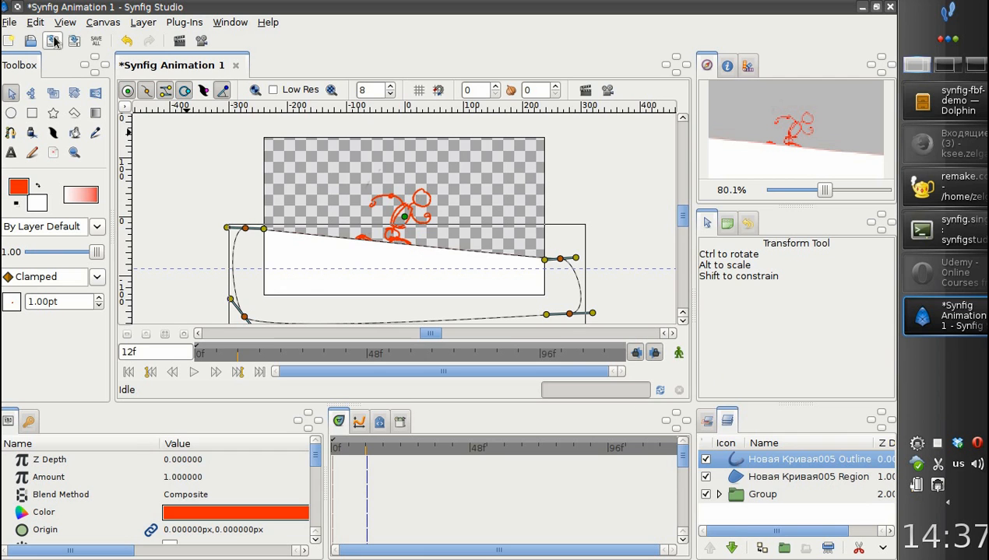
# Save the animation as test.sfg, confirming overwrite of the existing file.
pyautogui.click(53, 41)
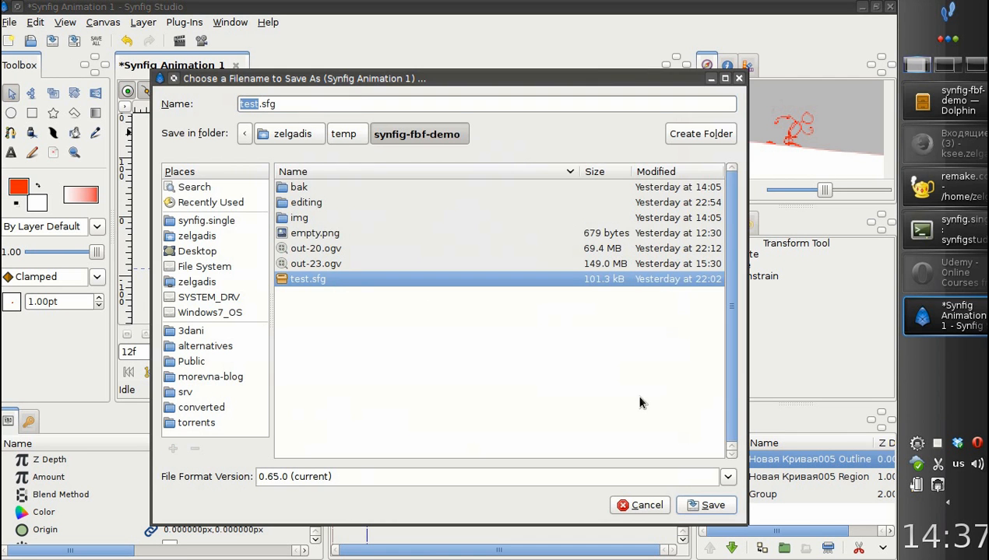
pyautogui.click(712, 504)
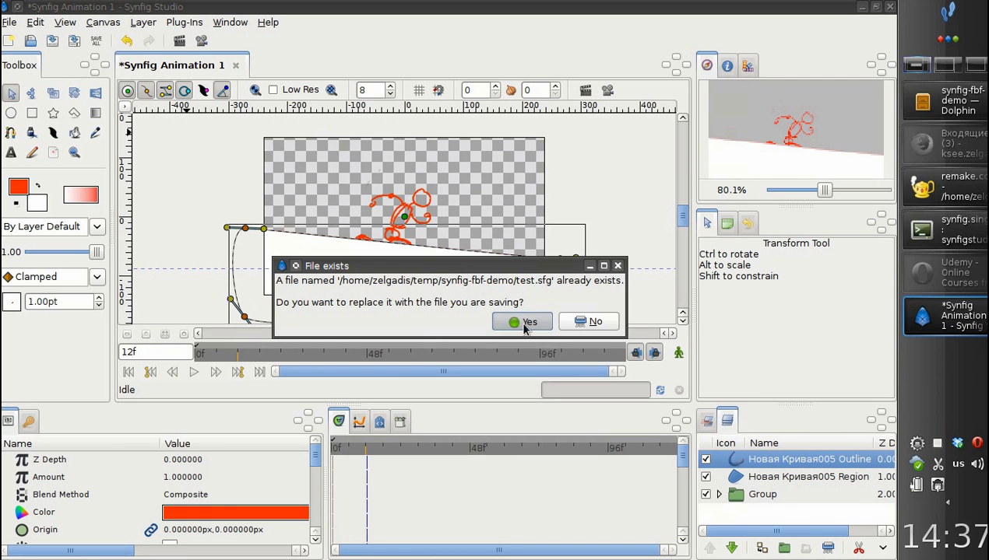
pyautogui.click(522, 320)
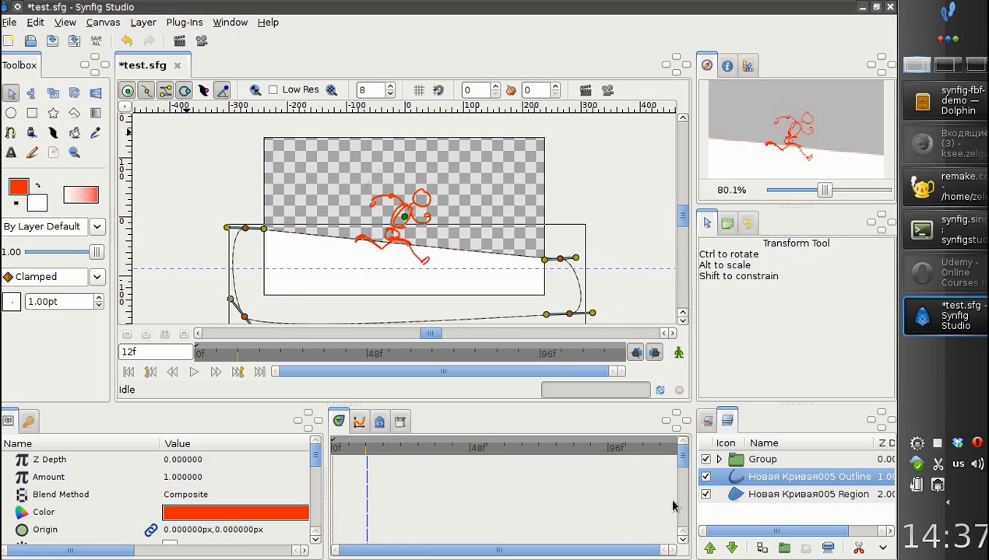
# Set the ground outline width to 3, move the group to the left edge and enable animation mode.
pyautogui.scroll(-3)
pyautogui.write('3')
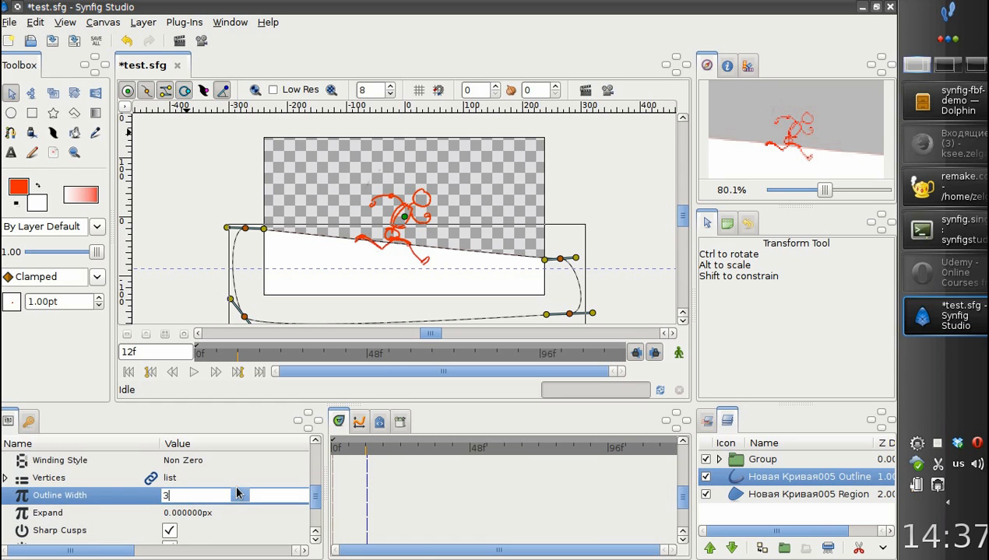
pyautogui.click(763, 459)
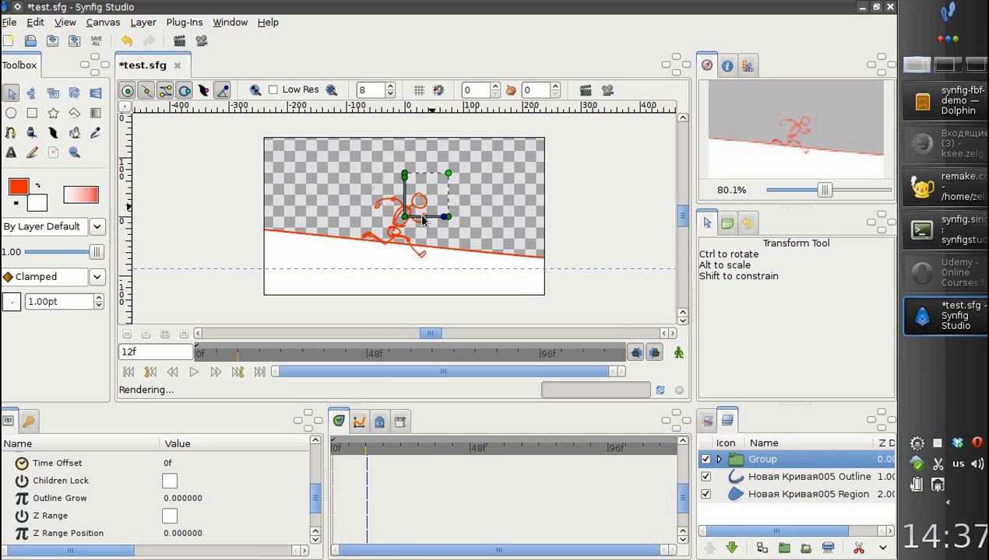
pyautogui.moveTo(404, 216); pyautogui.dragTo(280, 187)
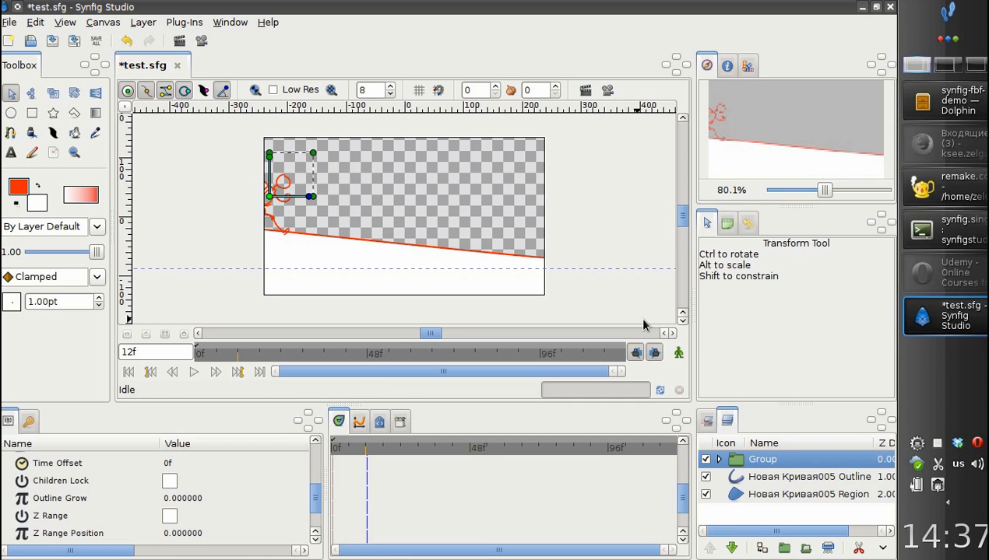
pyautogui.click(679, 352)
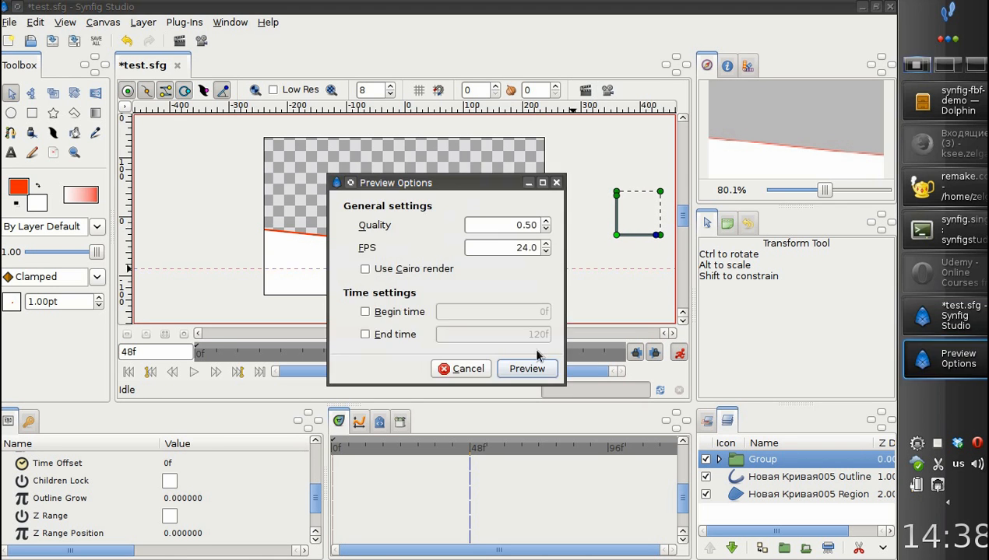
# Render and play the preview, scrub back and forth through the run, then close the Preview Window.
pyautogui.click(527, 367)
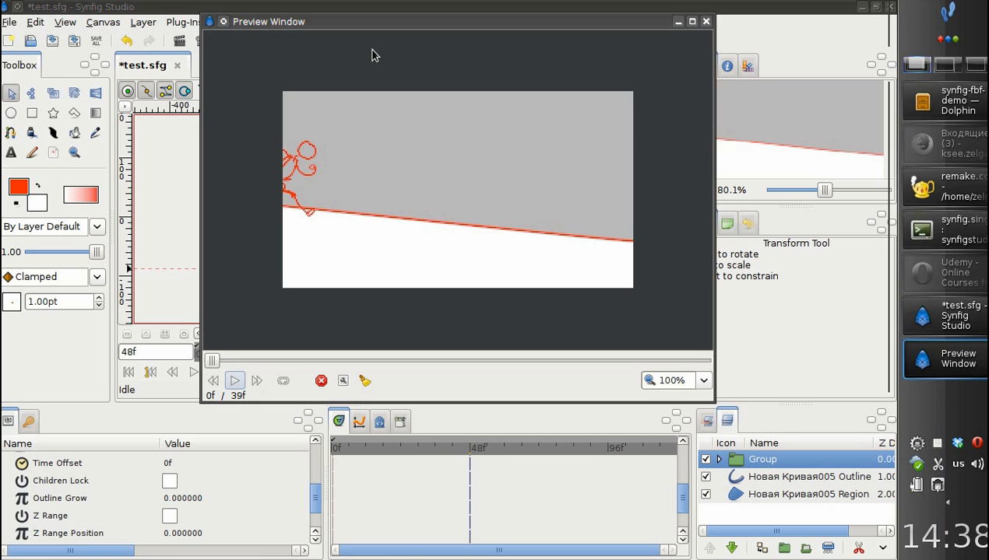
pyautogui.click(233, 380)
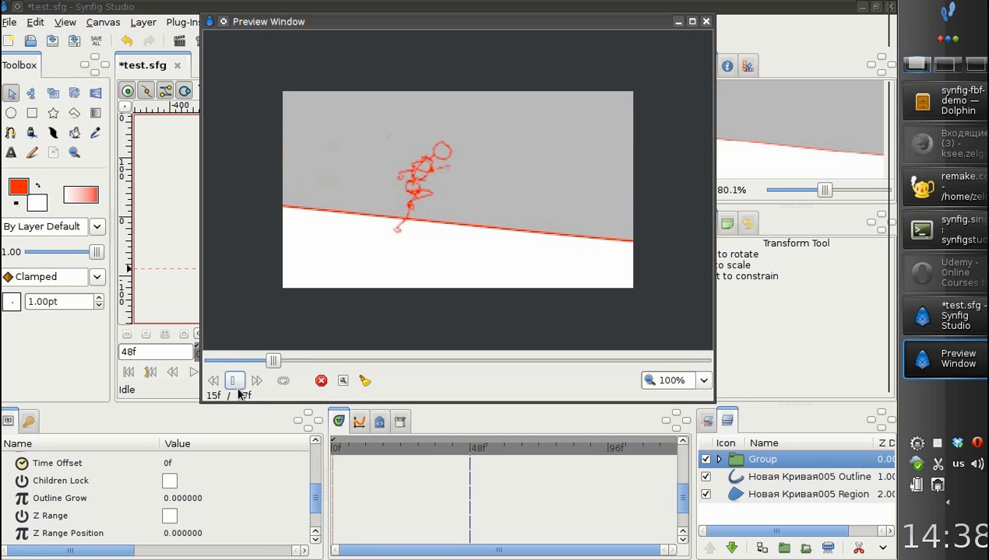
pyautogui.moveTo(272, 359); pyautogui.dragTo(469, 360)
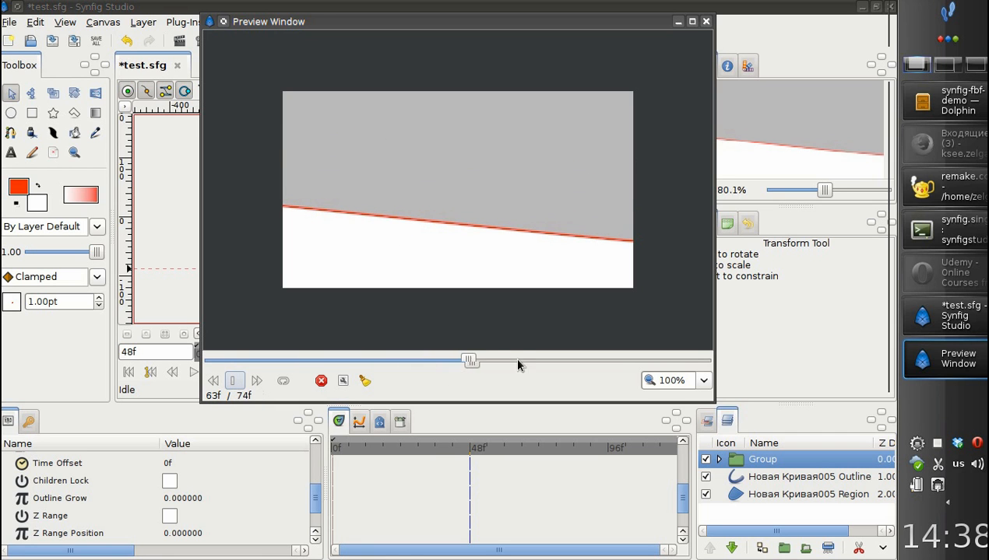
pyautogui.moveTo(470, 360); pyautogui.dragTo(303, 359)
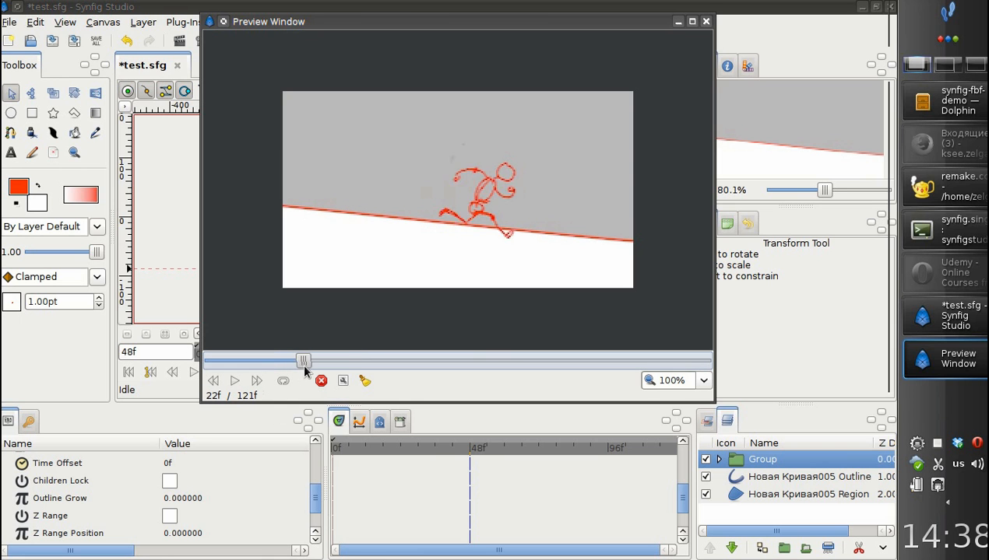
pyautogui.moveTo(304, 362); pyautogui.dragTo(364, 361)
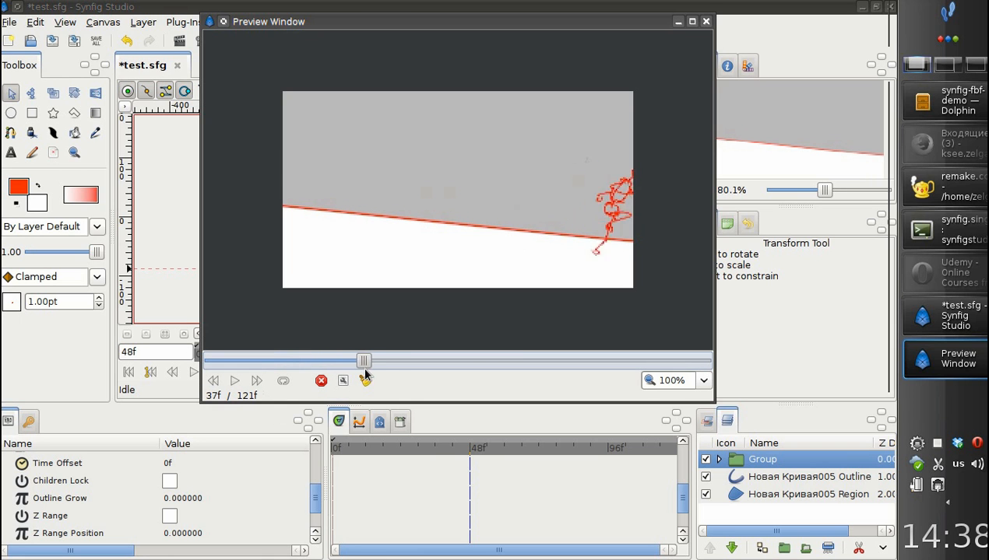
pyautogui.moveTo(364, 362); pyautogui.dragTo(319, 361)
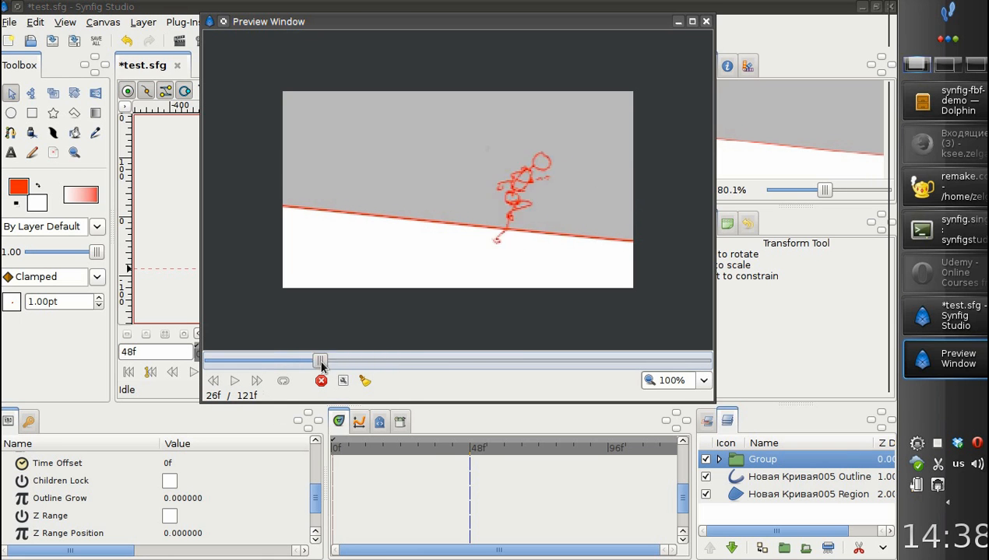
pyautogui.moveTo(319, 361); pyautogui.dragTo(225, 362)
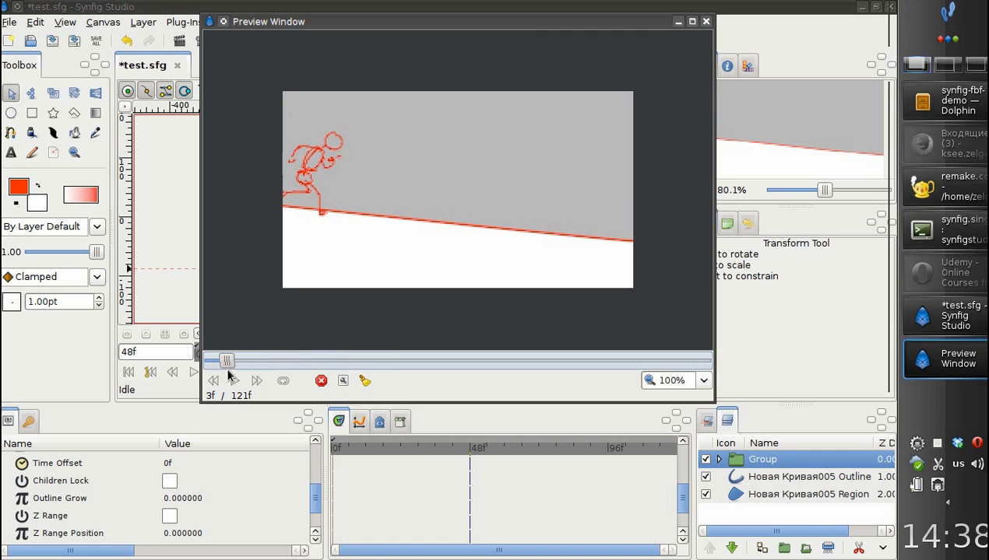
pyautogui.moveTo(227, 361); pyautogui.dragTo(327, 361)
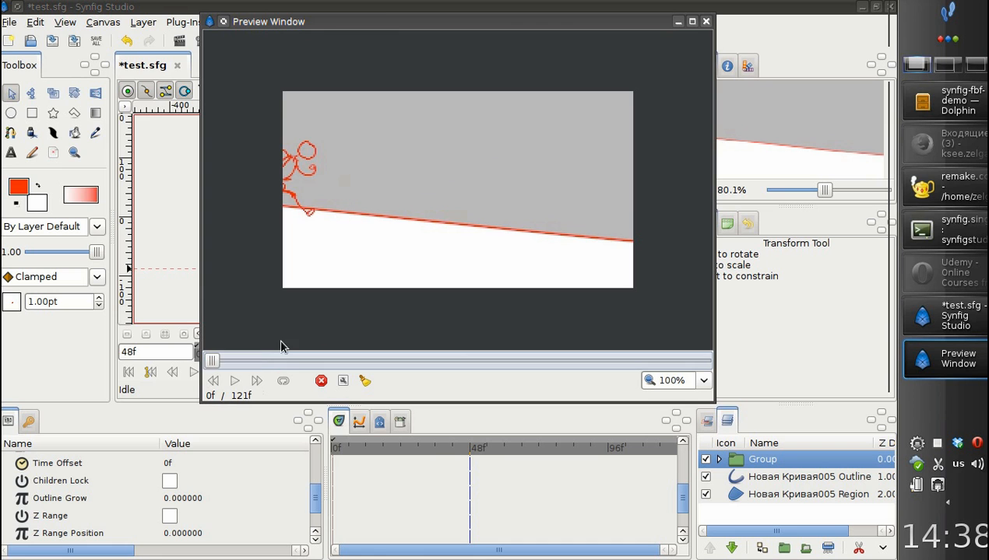
pyautogui.click(705, 22)
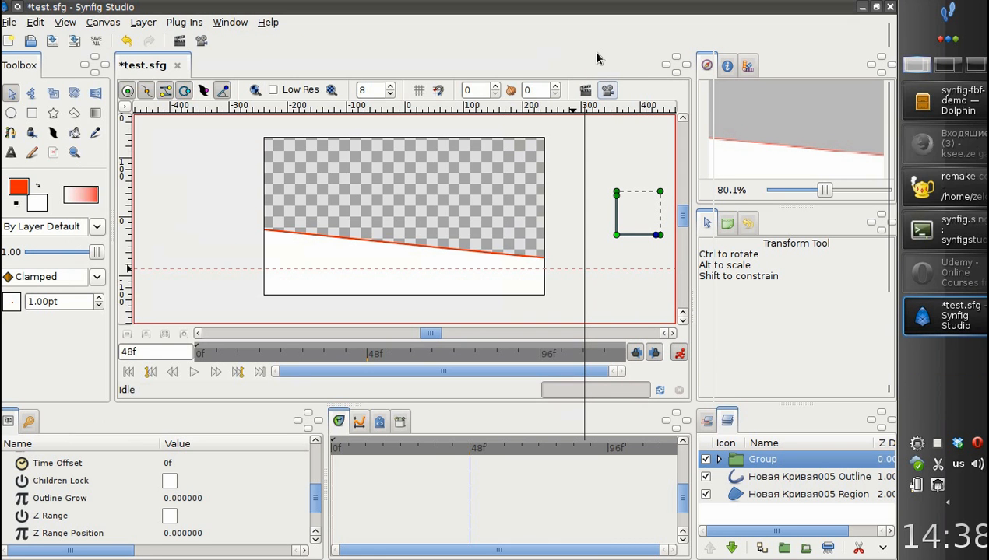